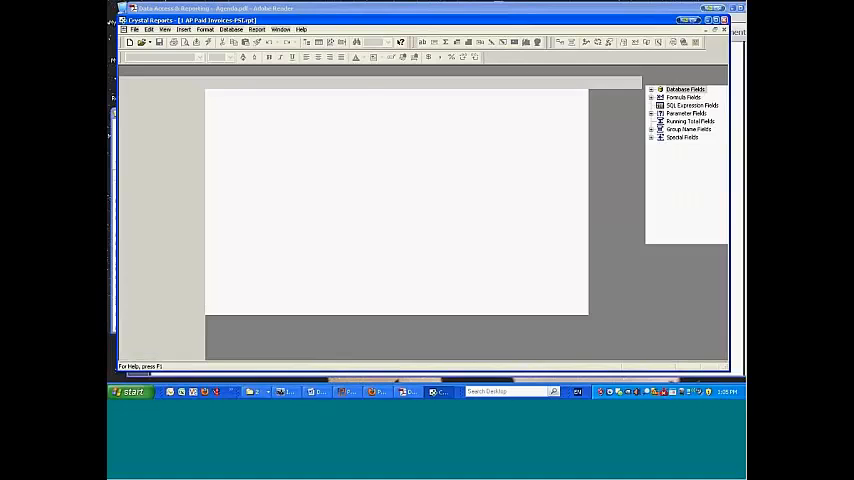
# Preview the A/P Paid Invoices report showing Purchases - misc. items vendor and department totals.
pyautogui.click(154, 71)
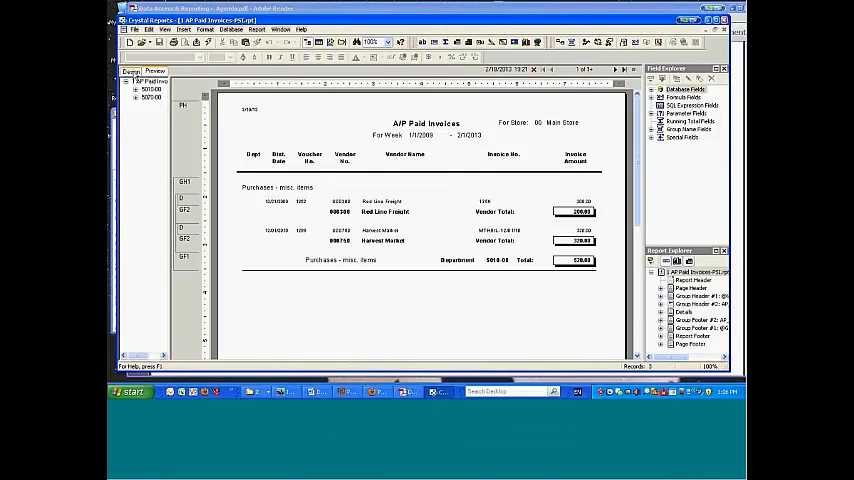
# Inspect the design's group header and detail fields, then return to the Inventory expenses preview page.
pyautogui.click(131, 71)
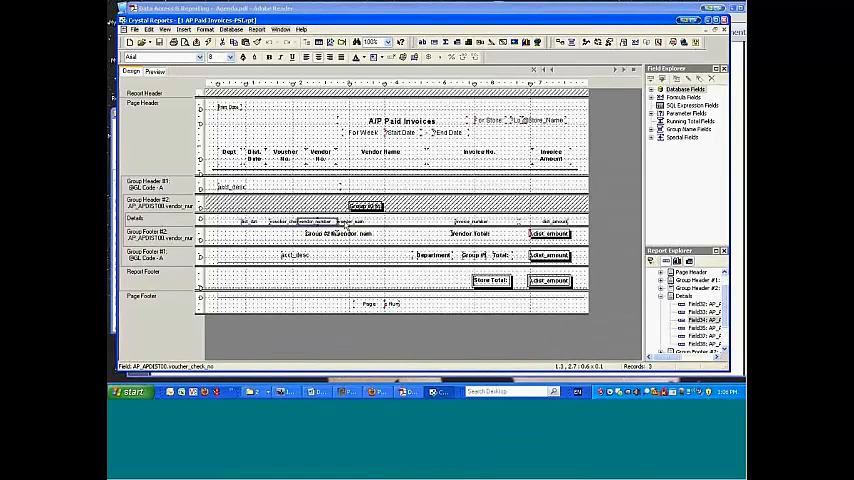
pyautogui.click(370, 221)
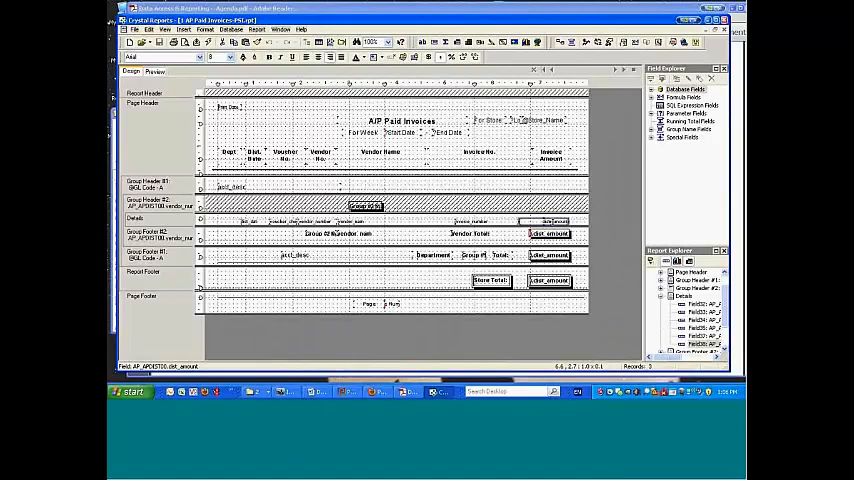
pyautogui.moveTo(330, 213)
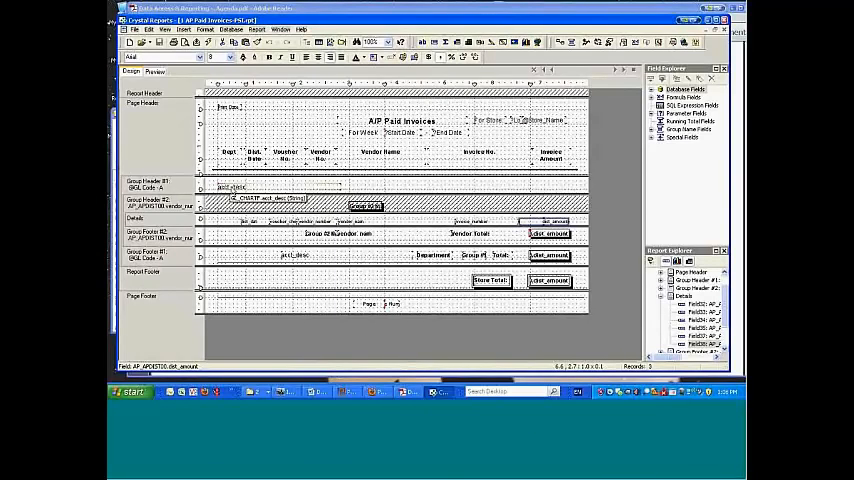
pyautogui.click(154, 71)
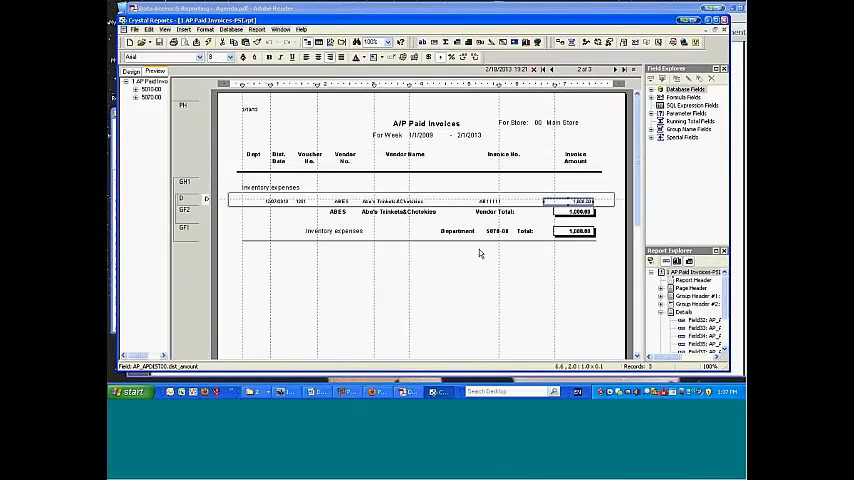
pyautogui.moveTo(407, 228)
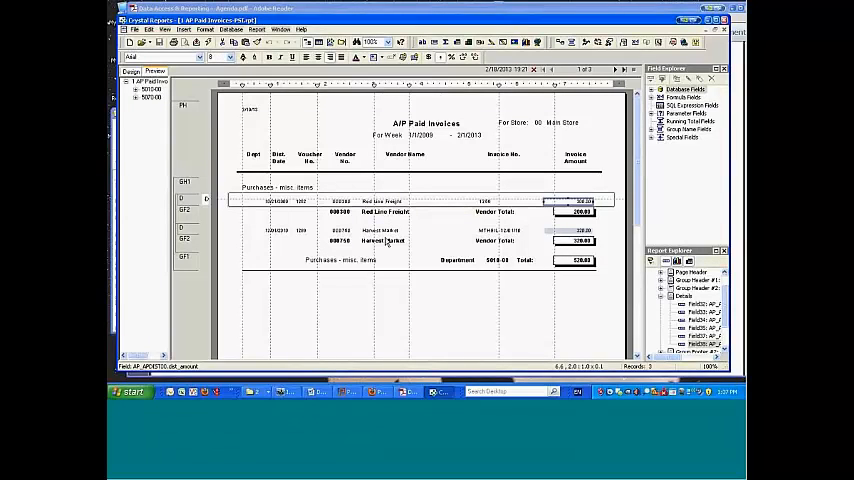
pyautogui.moveTo(567, 205)
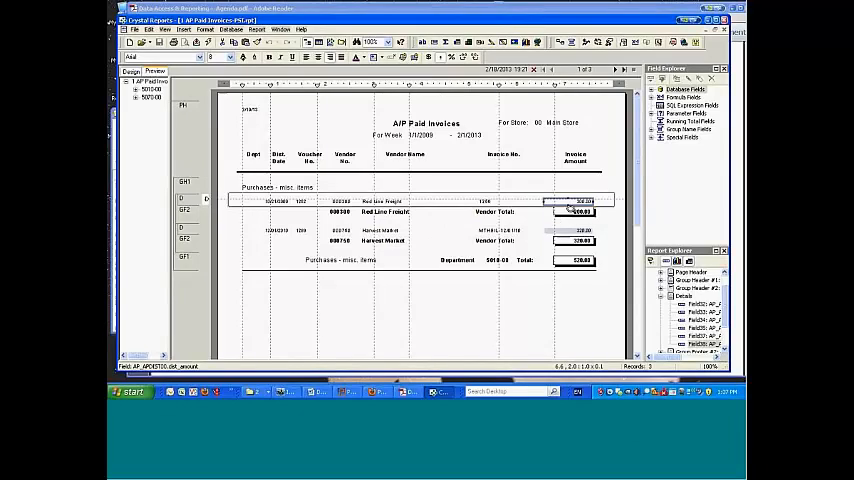
pyautogui.moveTo(498, 260)
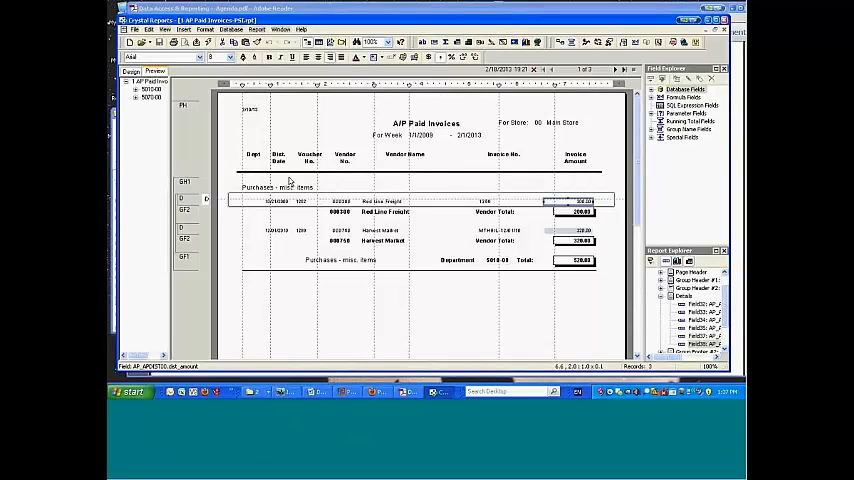
pyautogui.moveTo(555, 122)
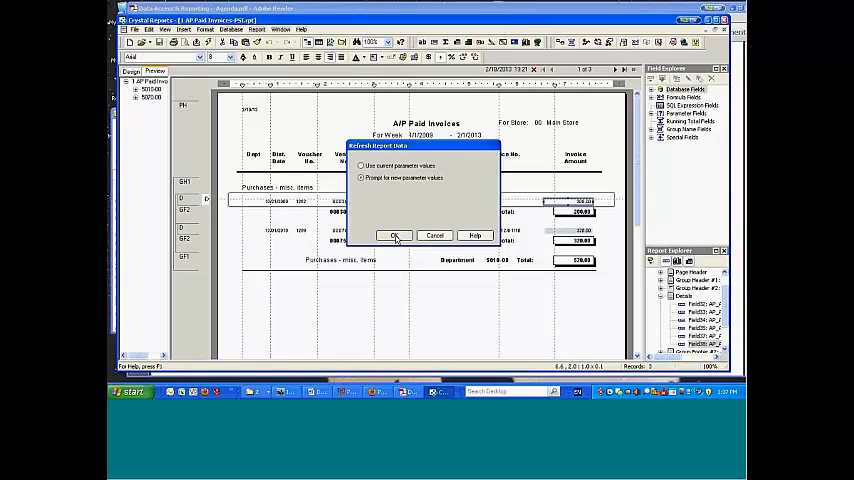
# Refresh the report with new Start Date and End Date parameter values.
pyautogui.click(395, 235)
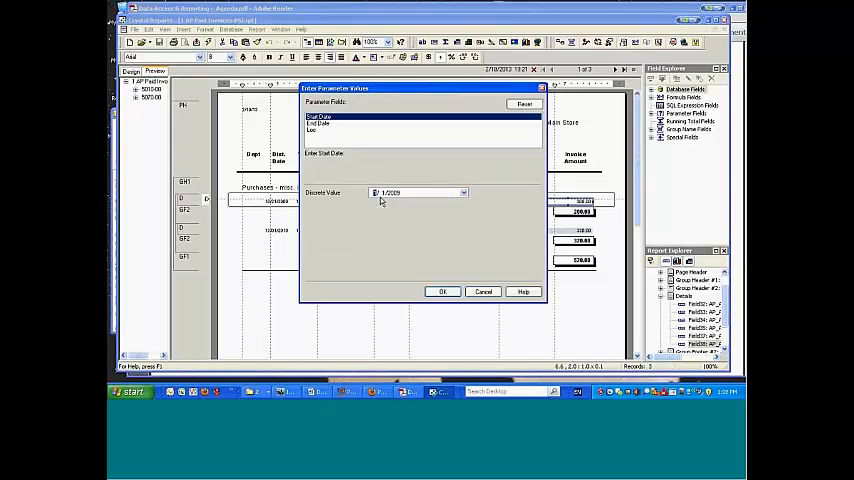
pyautogui.click(320, 124)
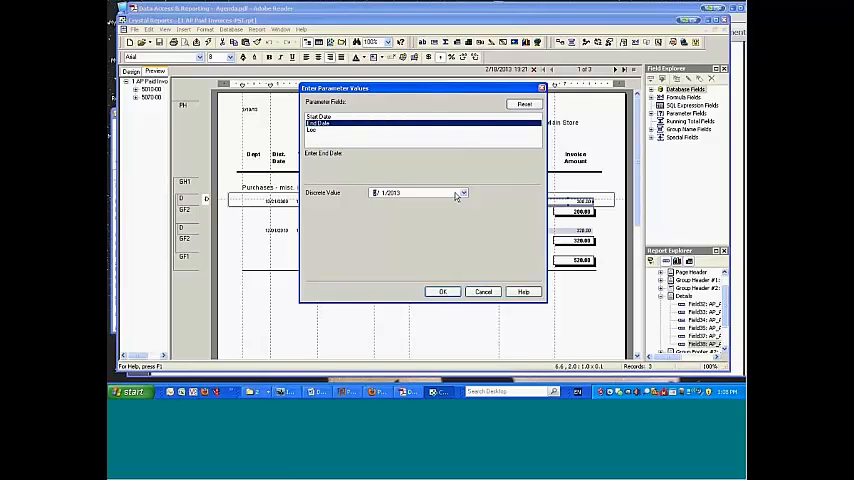
pyautogui.click(463, 192)
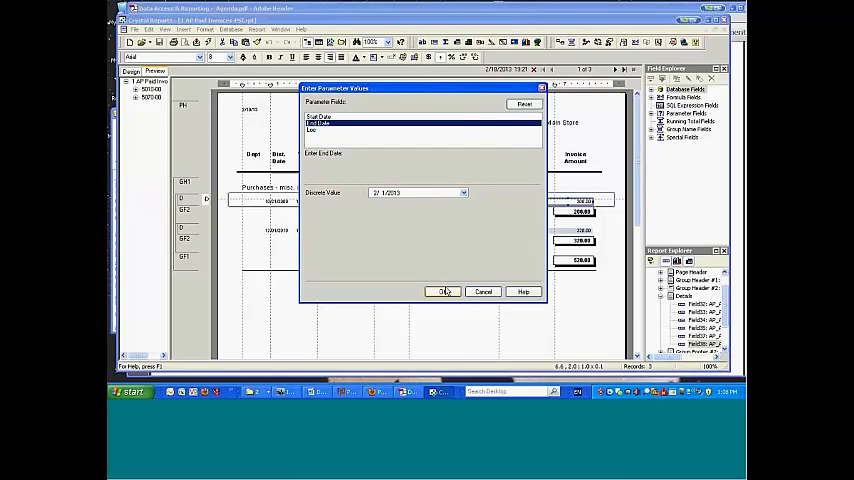
pyautogui.click(444, 291)
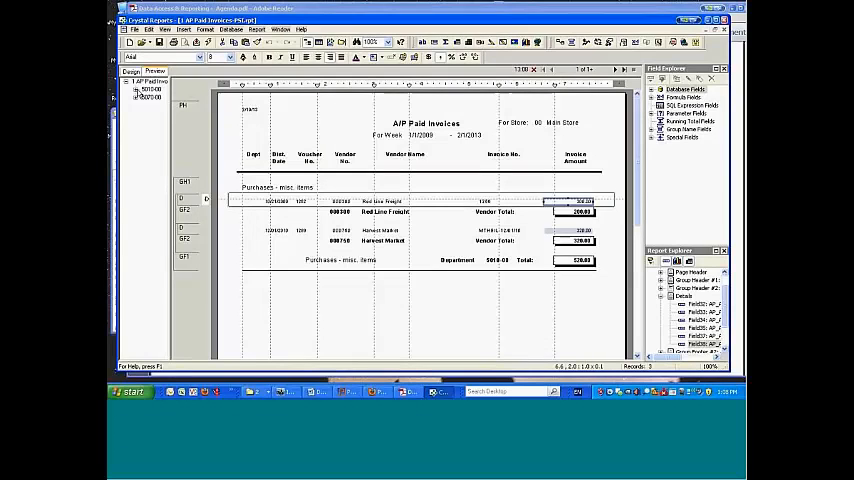
# Expand department groups to list vendors, then set up MS Excel 97-2000 disk-file export.
pyautogui.click(138, 91)
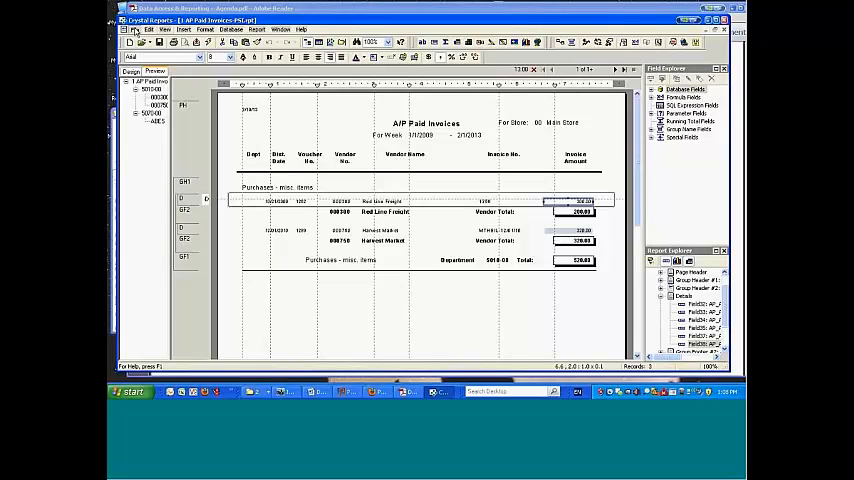
pyautogui.click(147, 28)
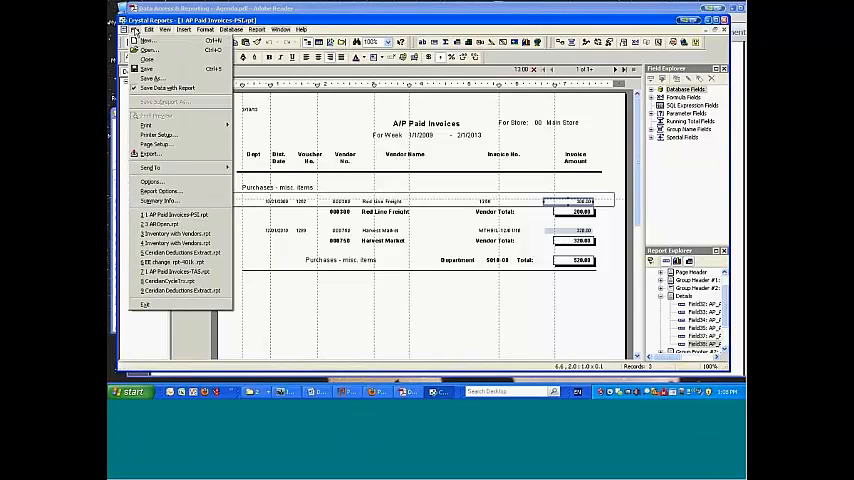
pyautogui.moveTo(150, 154)
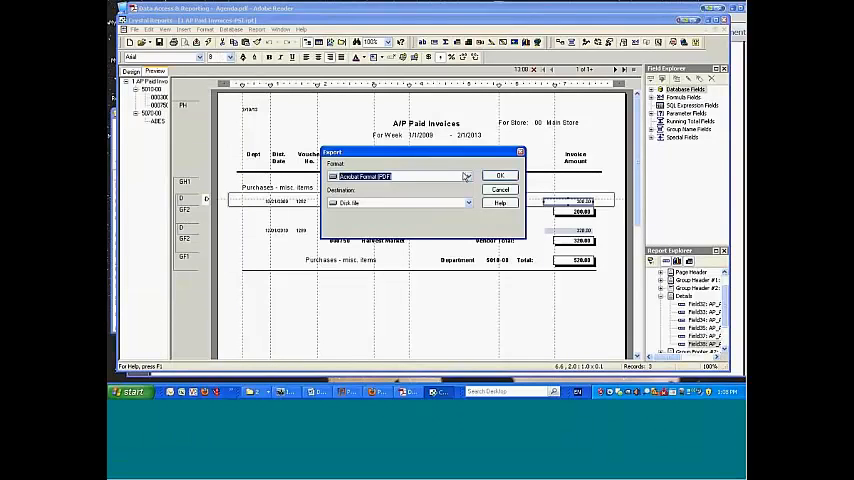
pyautogui.click(466, 176)
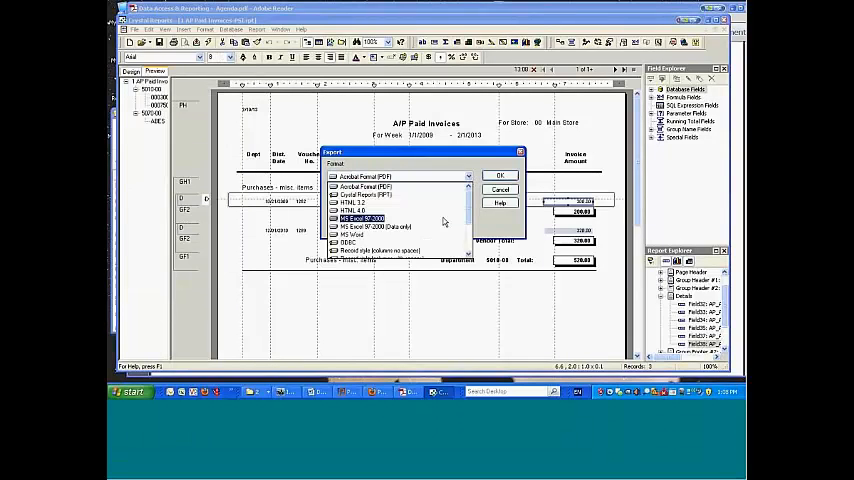
pyautogui.click(363, 218)
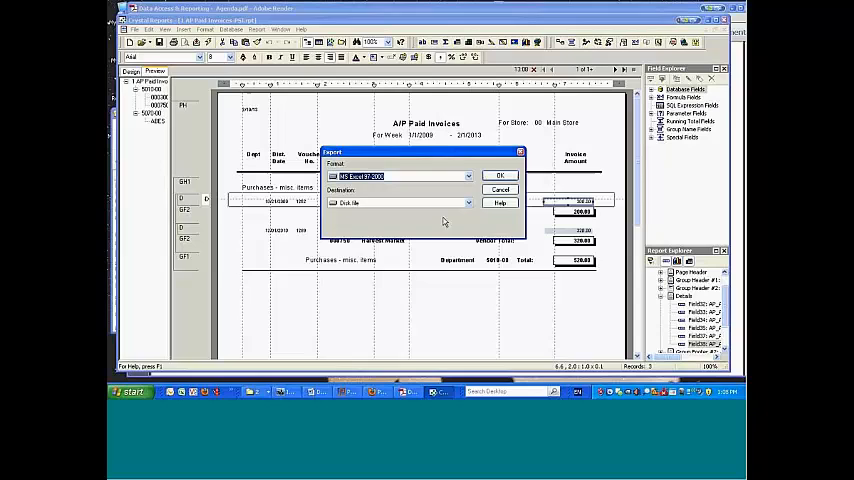
pyautogui.click(500, 190)
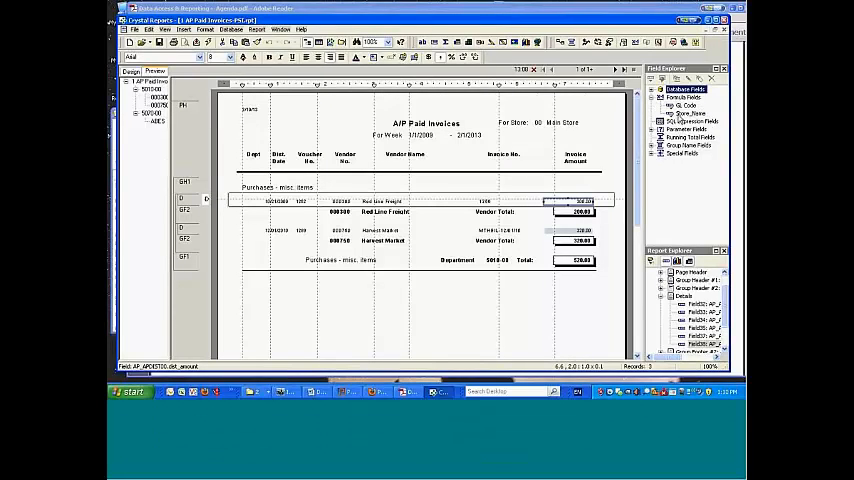
# Complete the Excel export and select the GL Code formula under Formula Fields.
pyautogui.click(687, 105)
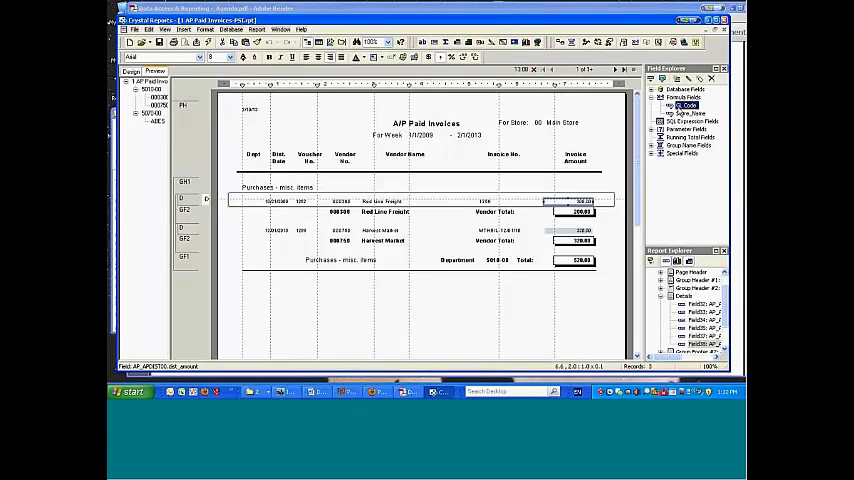